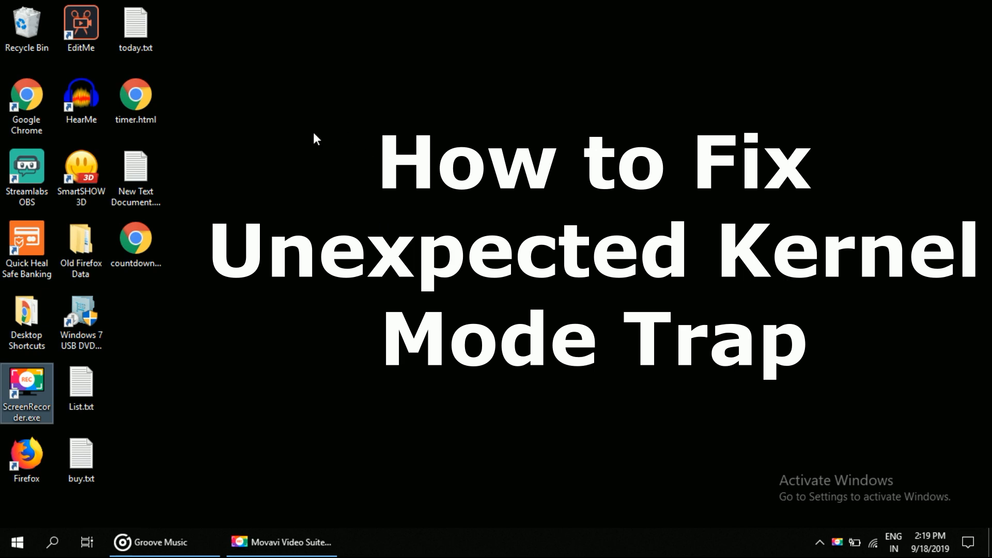
pyautogui.moveTo(263, 354)
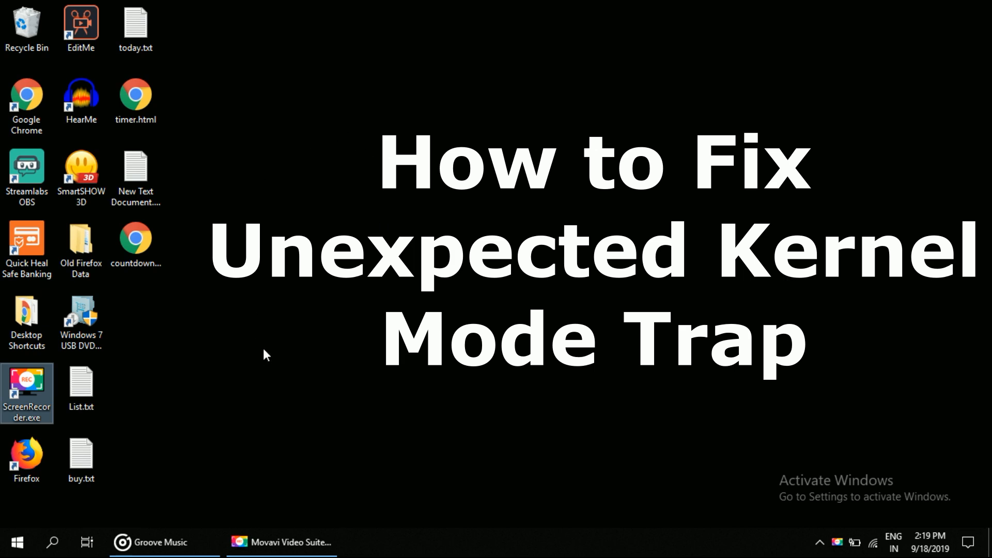
pyautogui.moveTo(270, 336)
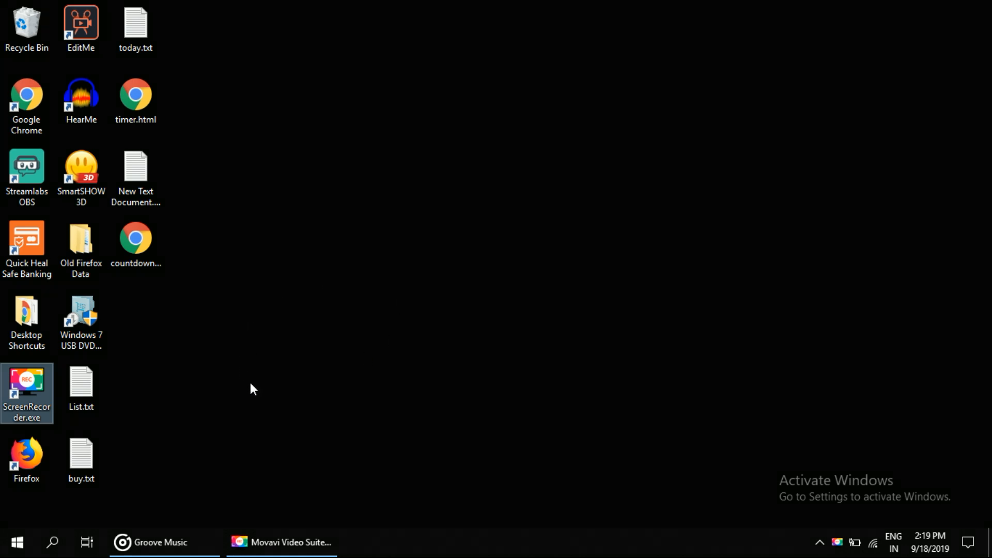
# Search 'contr' to open Control Panel, then set View by to Category.
pyautogui.click(51, 542)
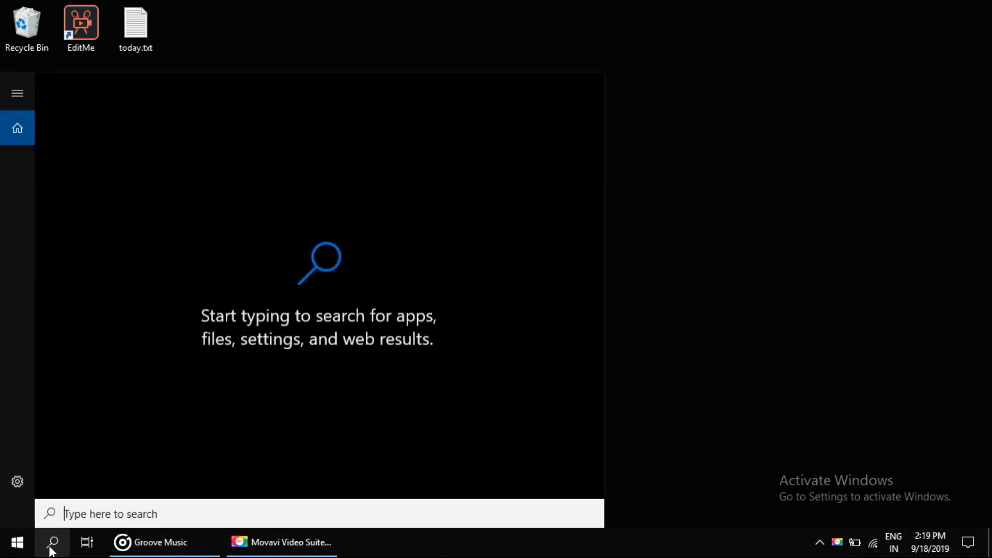
pyautogui.write('contr')
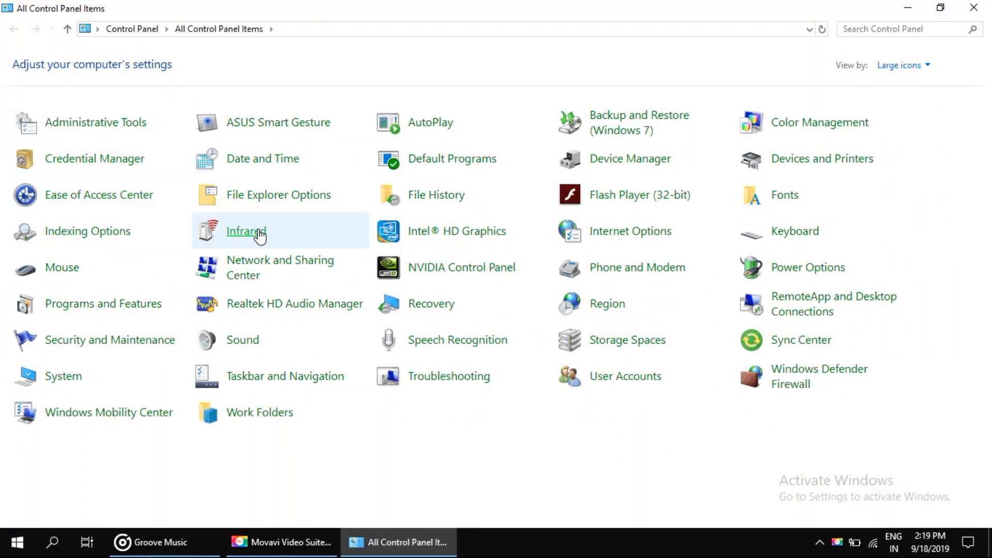
pyautogui.moveTo(831, 84)
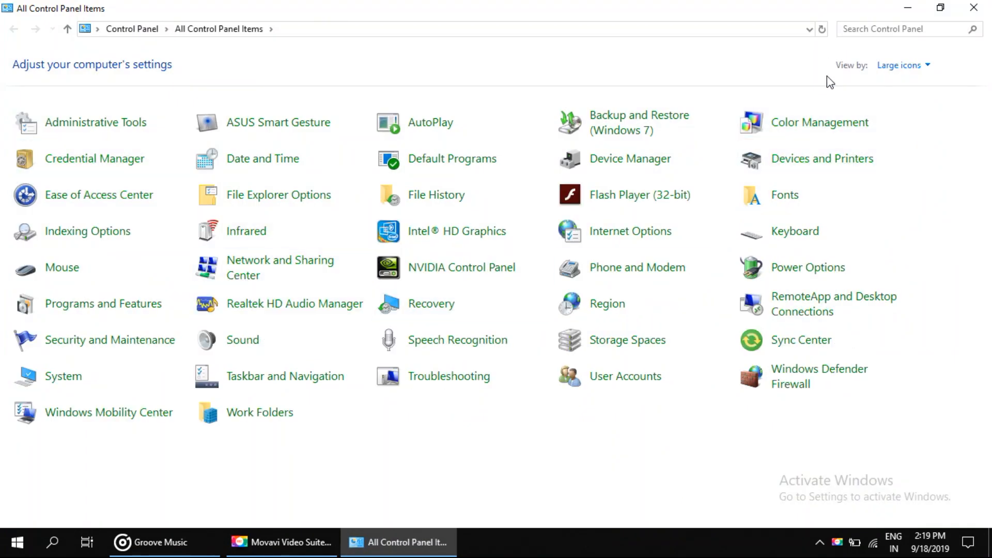
pyautogui.click(904, 64)
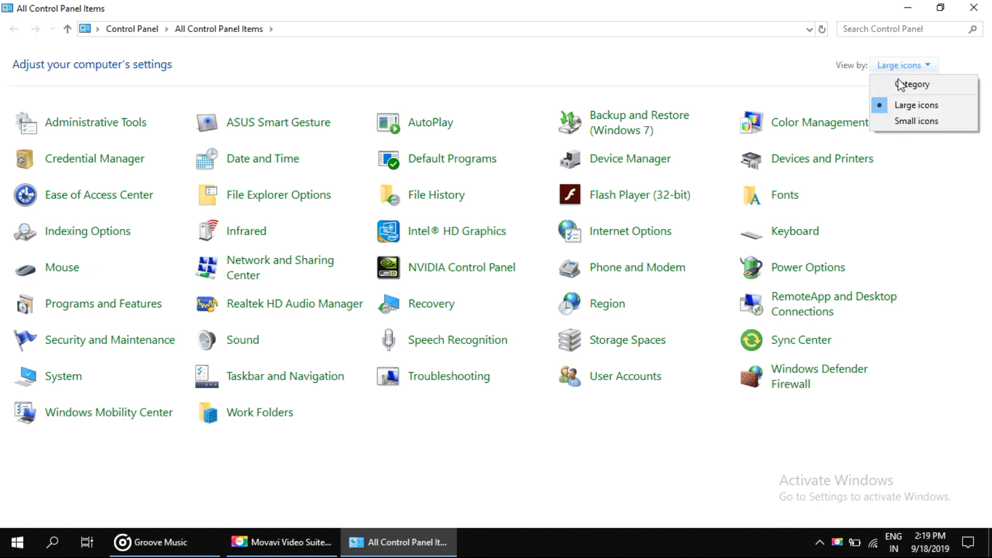
pyautogui.click(916, 85)
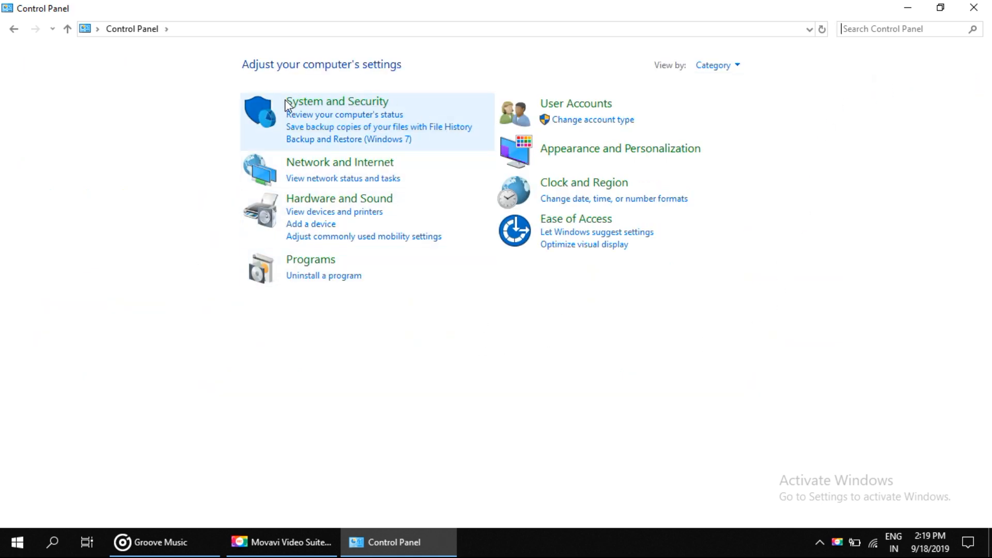
# Go through System and Security and System to Advanced system settings.
pyautogui.click(324, 101)
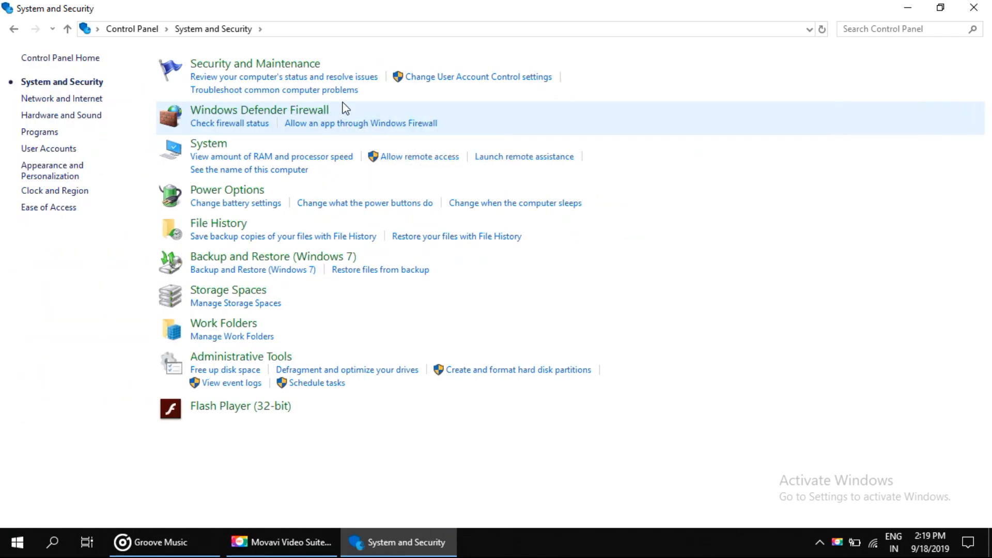
pyautogui.moveTo(199, 148)
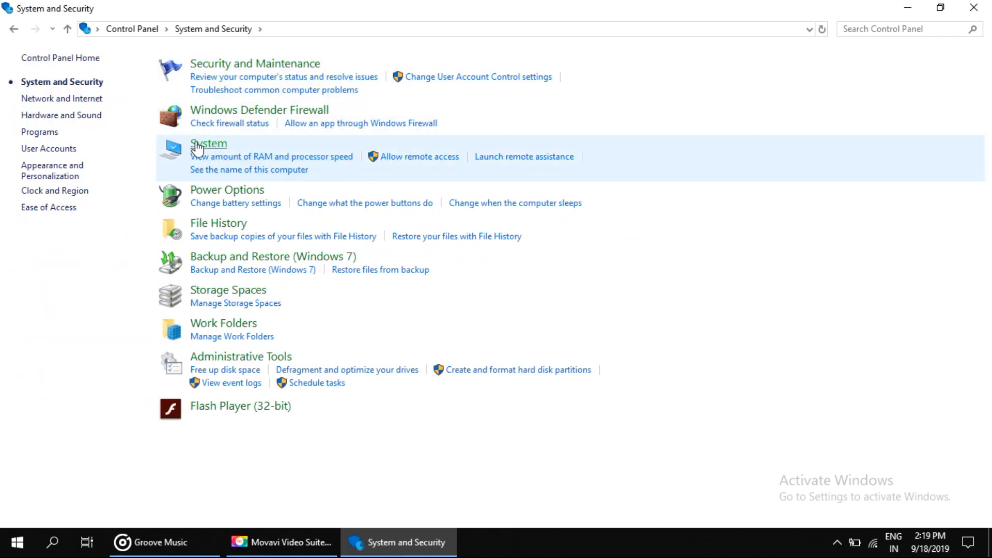
pyautogui.click(208, 144)
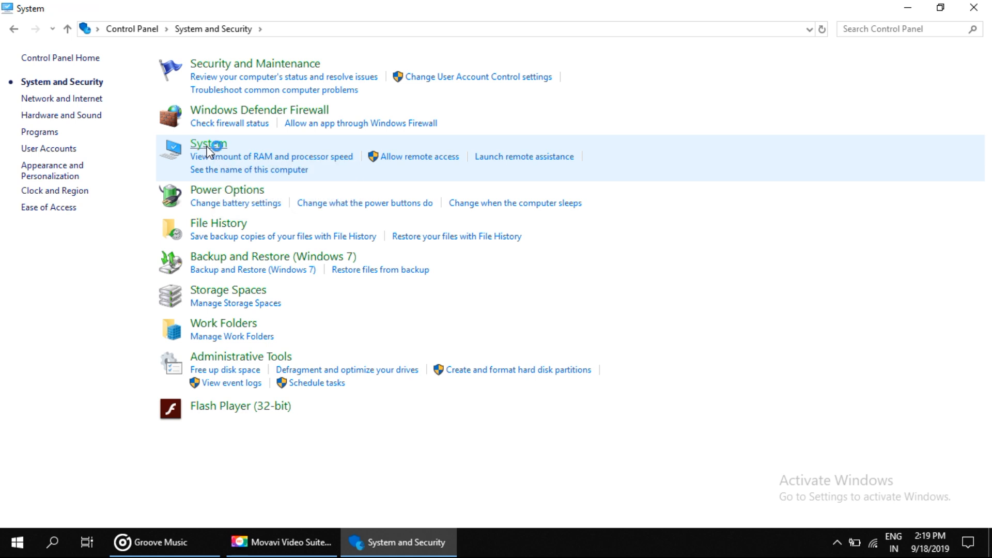
pyautogui.click(209, 143)
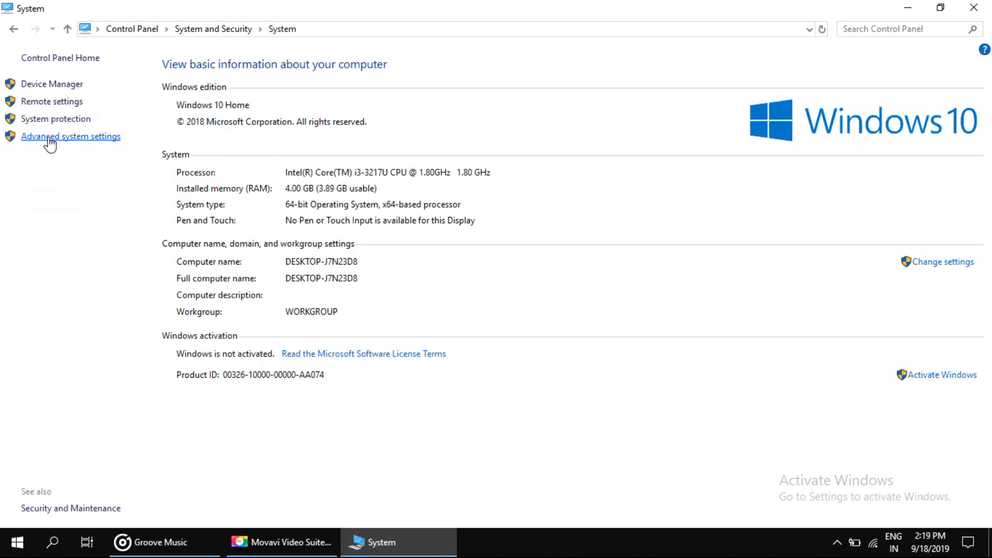
pyautogui.moveTo(51, 145)
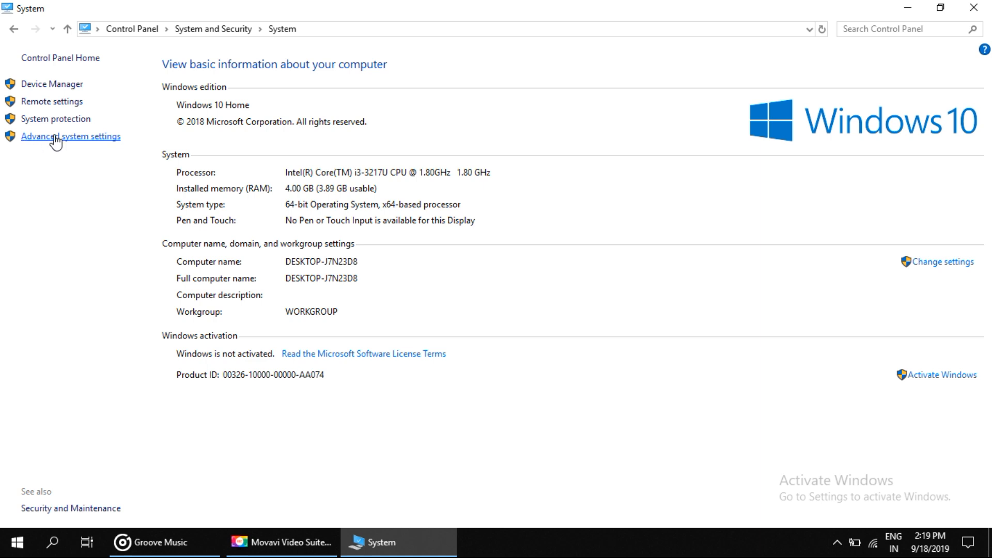
pyautogui.click(57, 136)
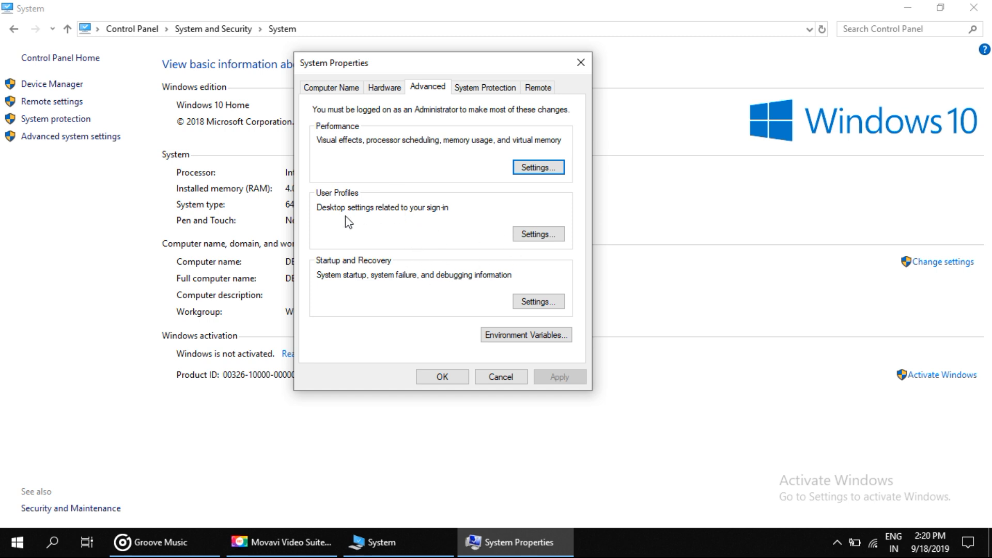
pyautogui.moveTo(365, 271)
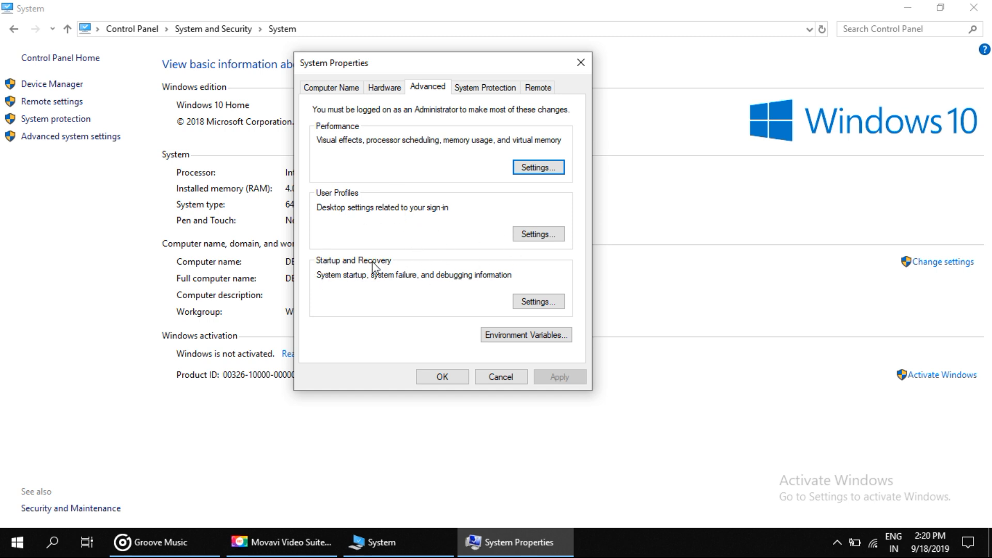
# Set debugging information to Small memory dump (256 KB), confirm, and close System.
pyautogui.click(538, 301)
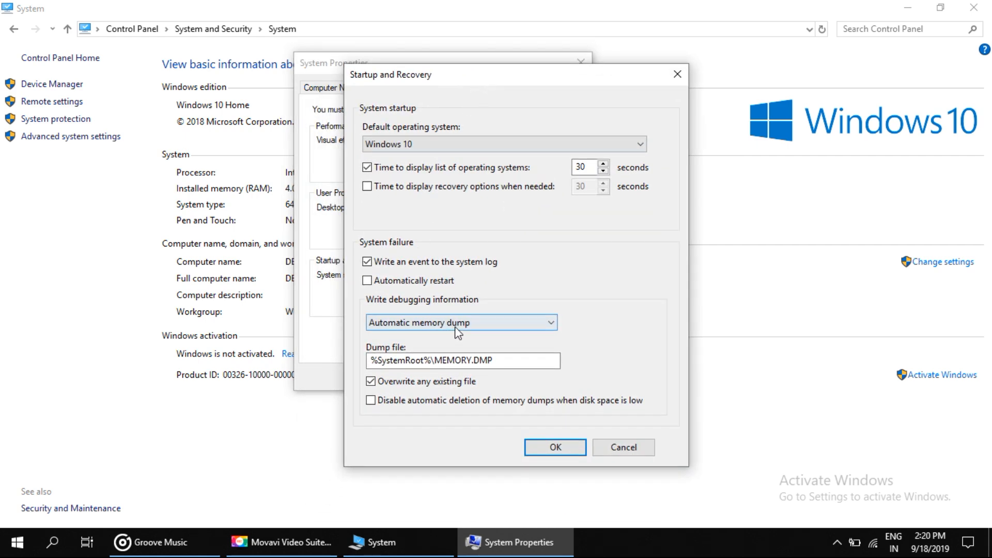
pyautogui.click(461, 322)
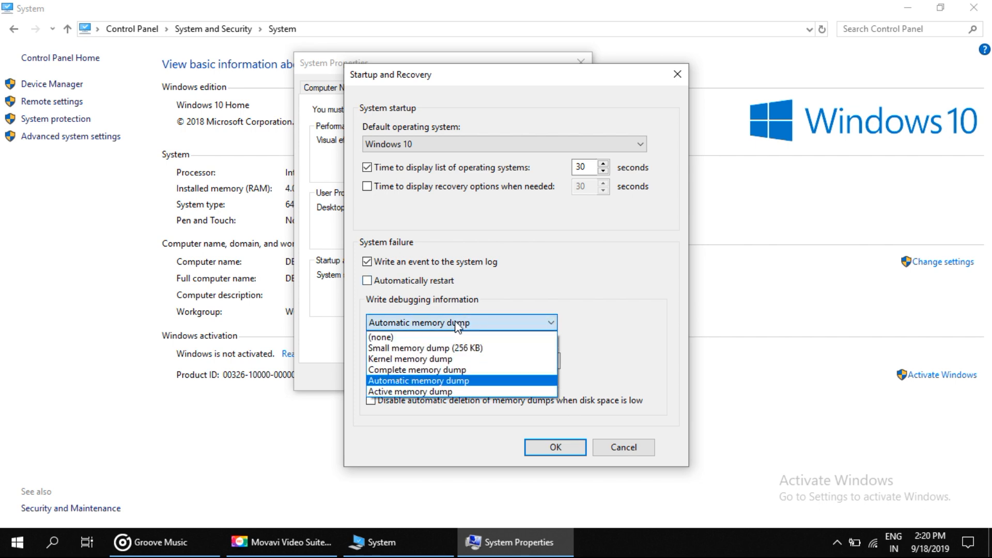
pyautogui.moveTo(444, 324)
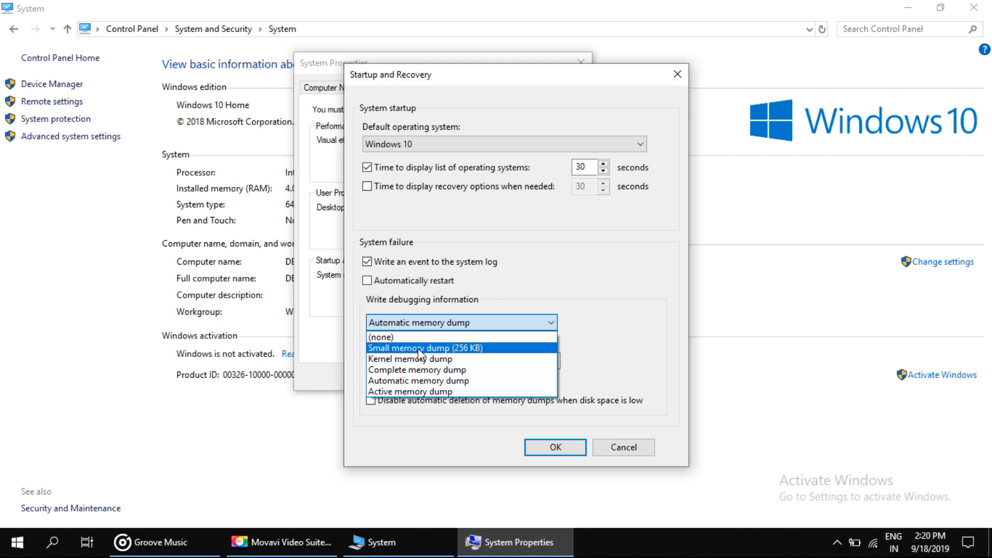
pyautogui.moveTo(434, 352)
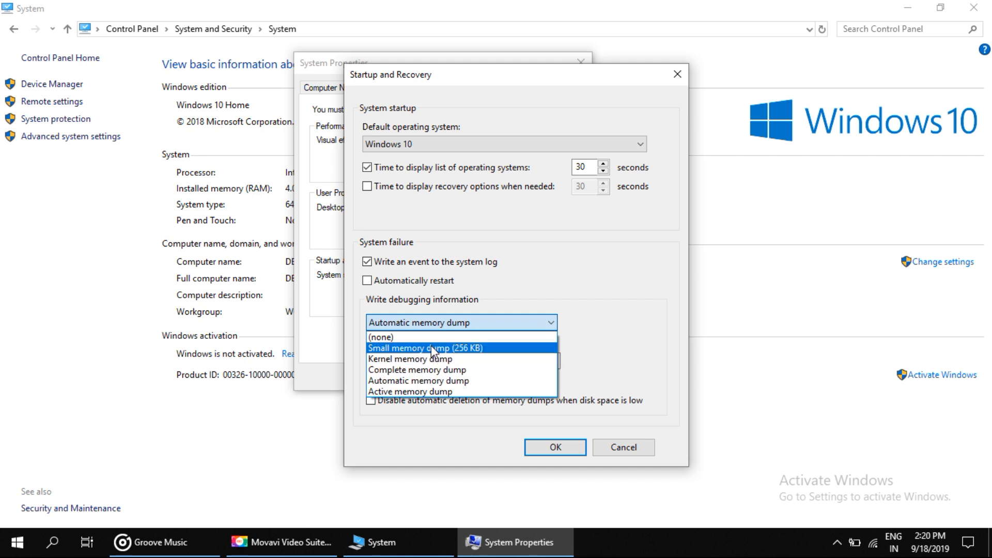
pyautogui.click(426, 348)
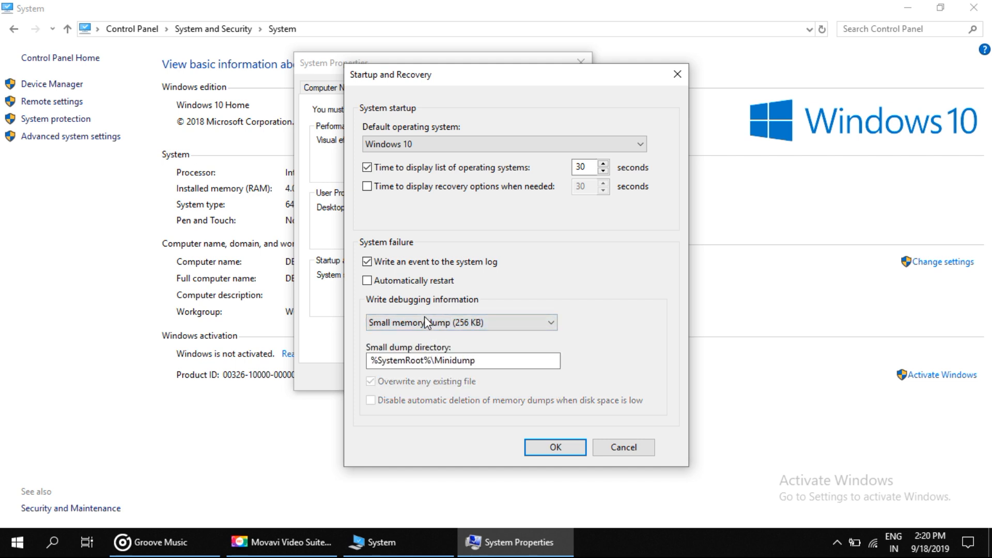
pyautogui.click(555, 447)
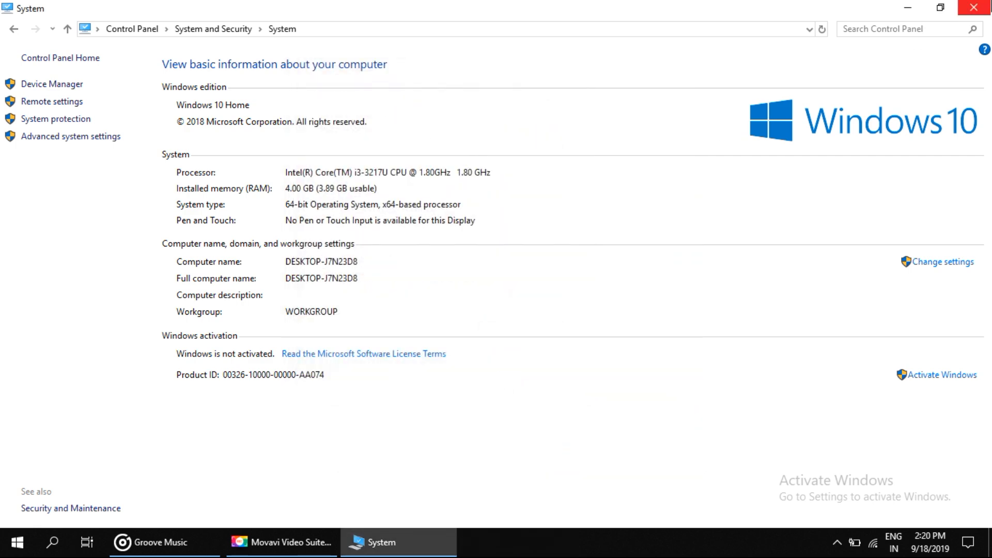
pyautogui.click(970, 7)
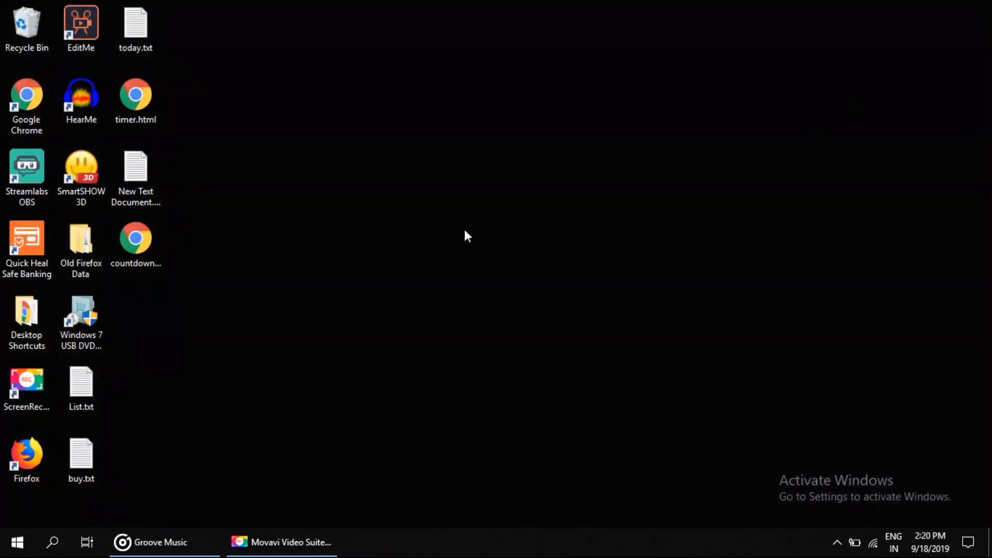